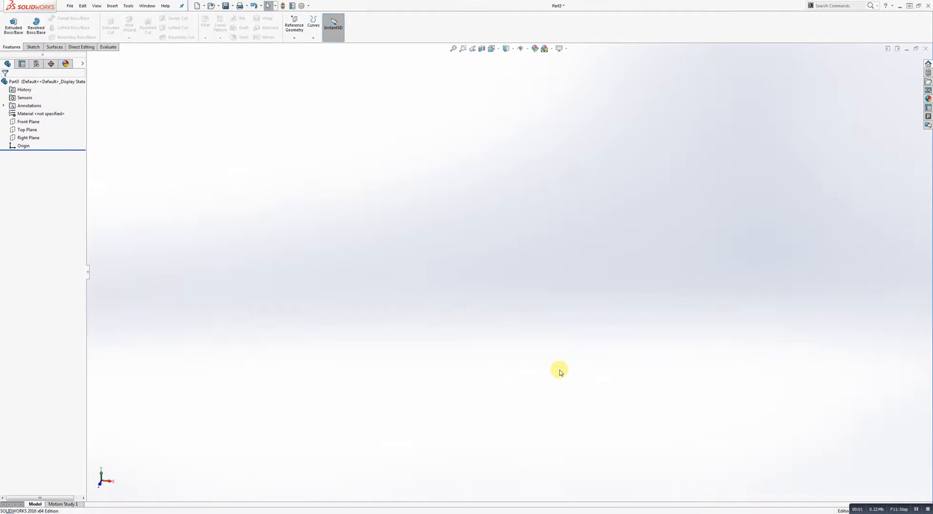
pyautogui.moveTo(5, 129)
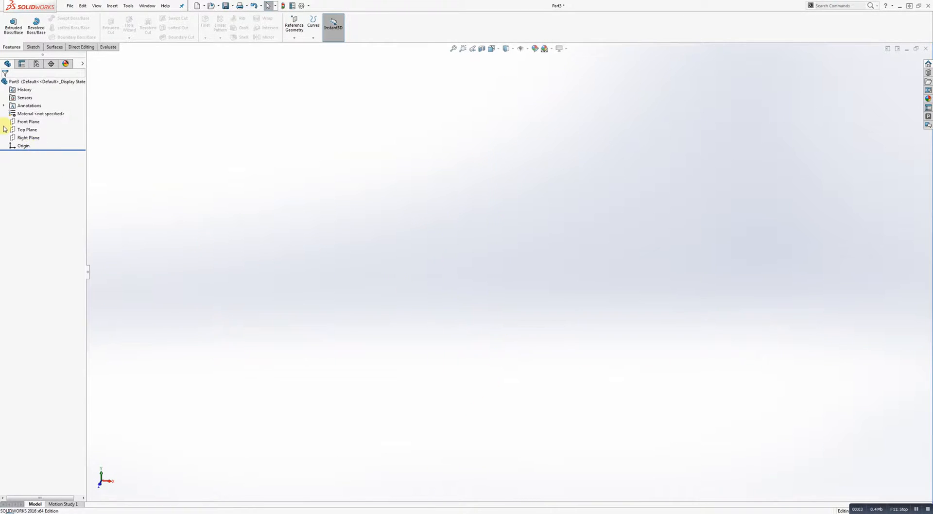
# On the Top Plane, draw an ellipse centred at the origin
pyautogui.rightClick(26, 130)
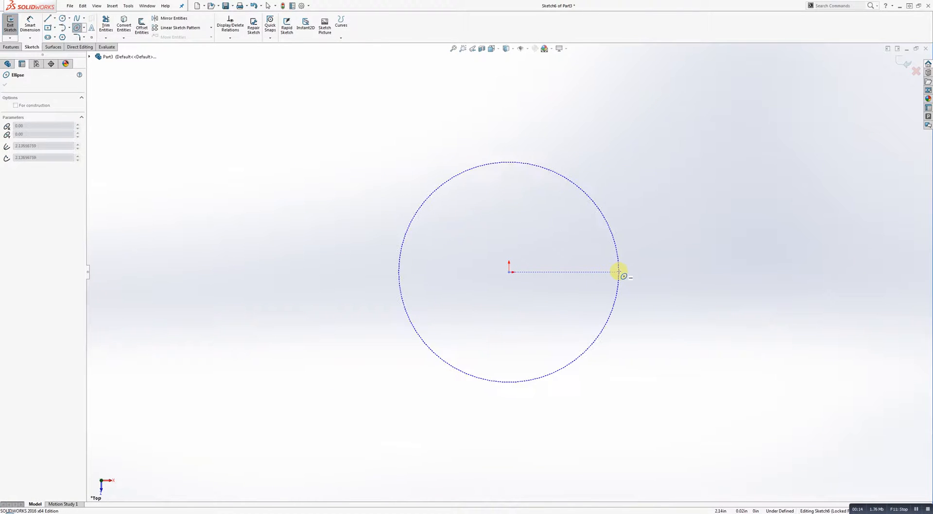
pyautogui.moveTo(618, 273); pyautogui.dragTo(617, 327)
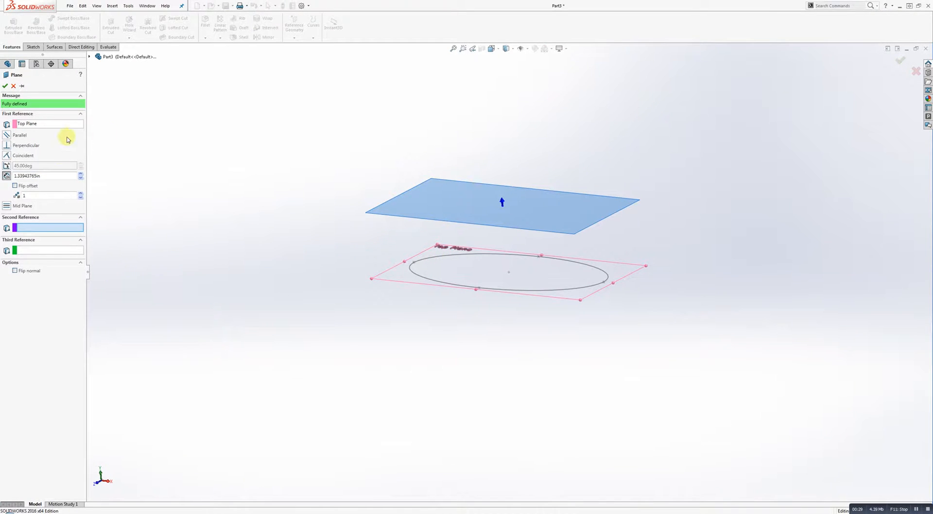
# Create Plane2 parallel to the Top Plane at a 1.00 in offset
pyautogui.click(45, 176)
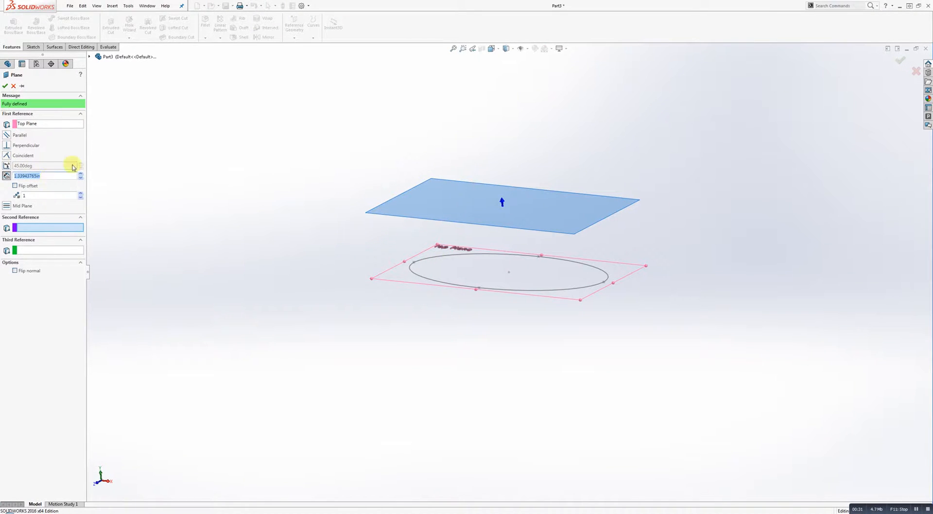
pyautogui.write('1.00in')
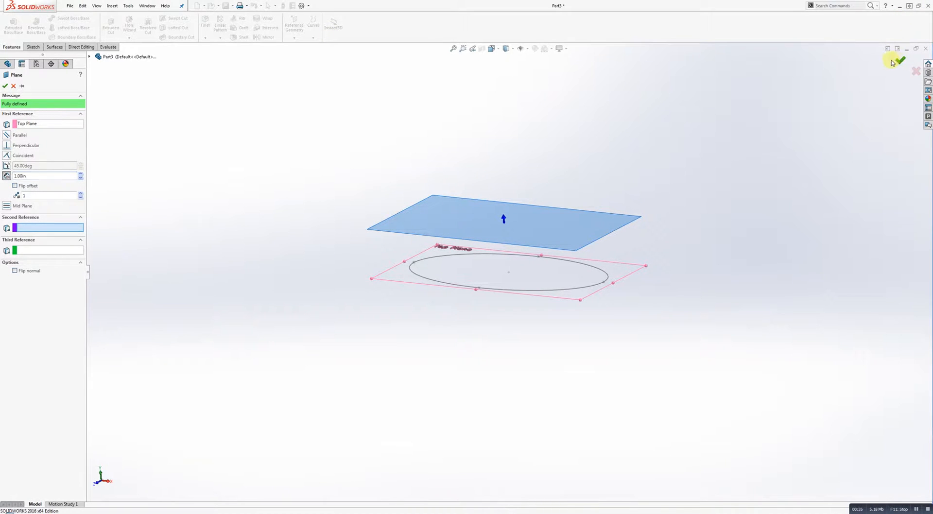
pyautogui.click(900, 60)
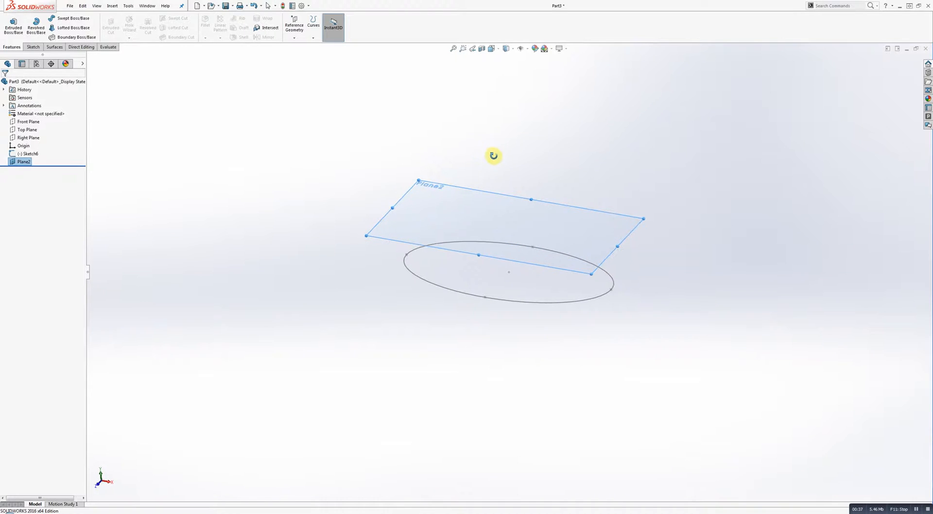
pyautogui.moveTo(452, 222)
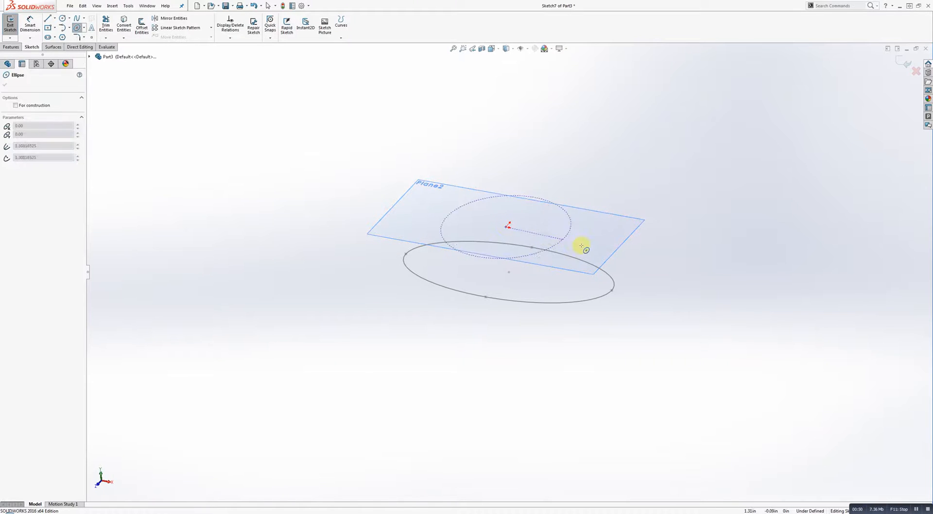
# Draw a larger ellipse on Plane2, setting both of its radii
pyautogui.moveTo(582, 245); pyautogui.dragTo(655, 253)
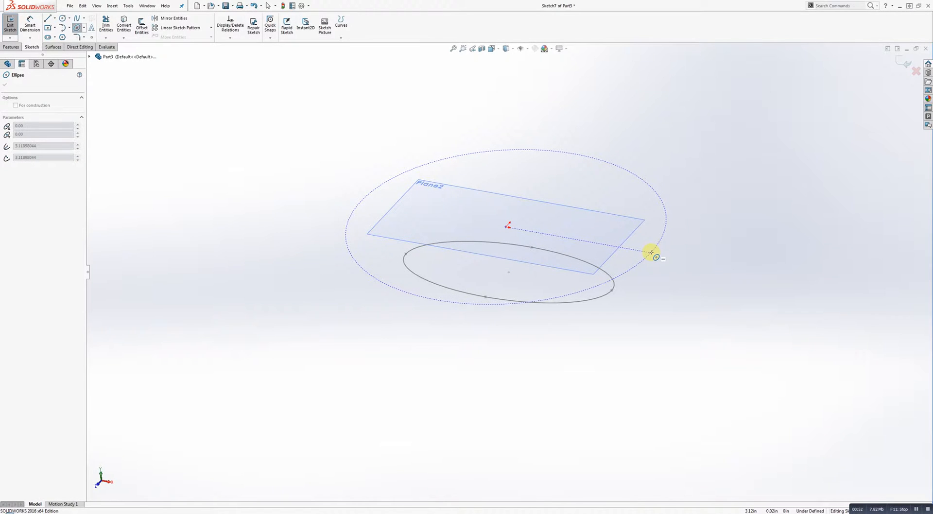
pyautogui.moveTo(652, 252); pyautogui.dragTo(620, 311)
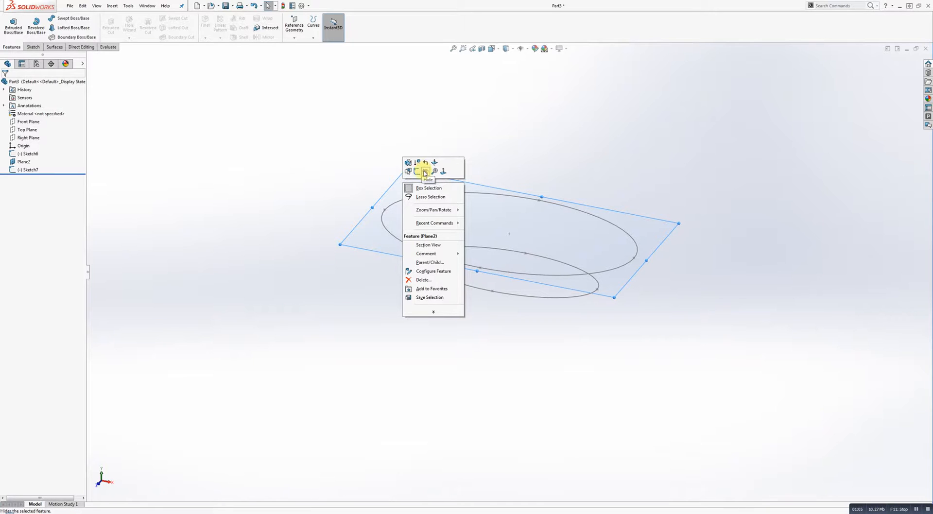
# Hide Plane2 and draw a Front Plane guide spline between the ellipses' right ends
pyautogui.click(424, 172)
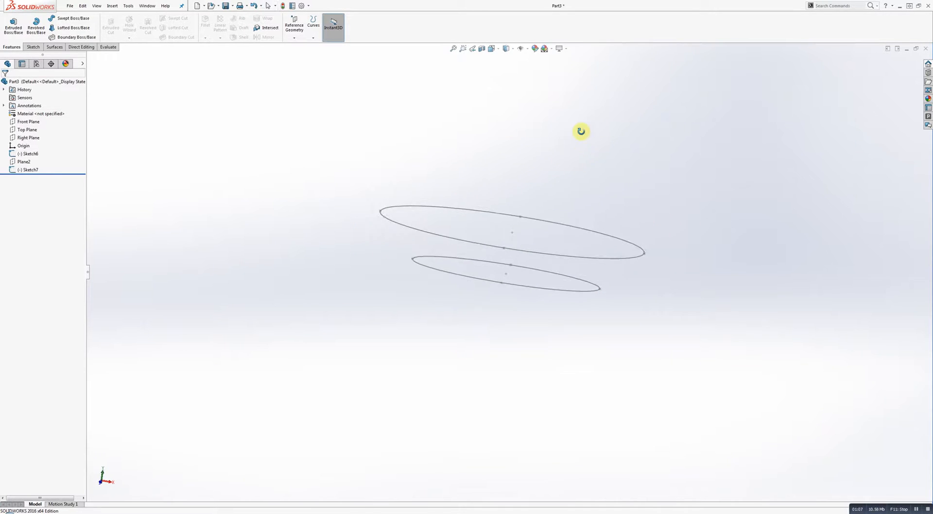
pyautogui.click(29, 138)
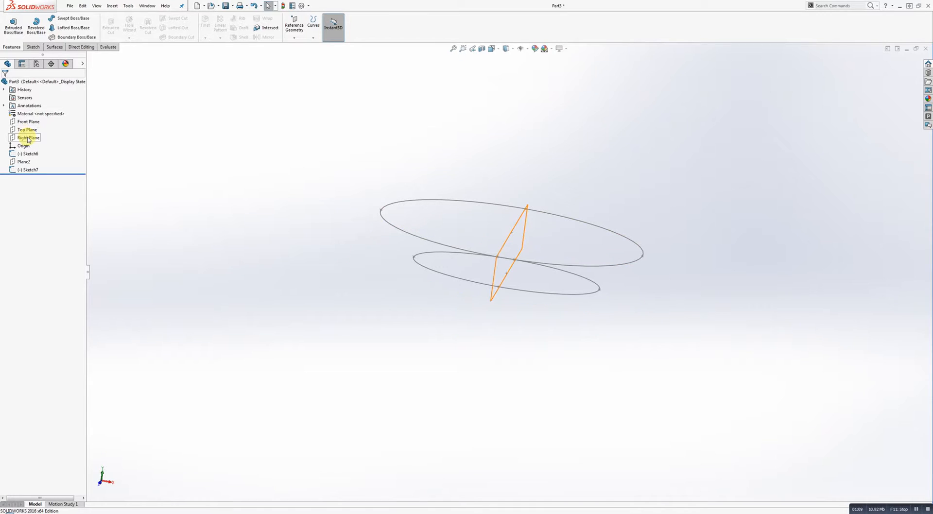
pyautogui.rightClick(28, 121)
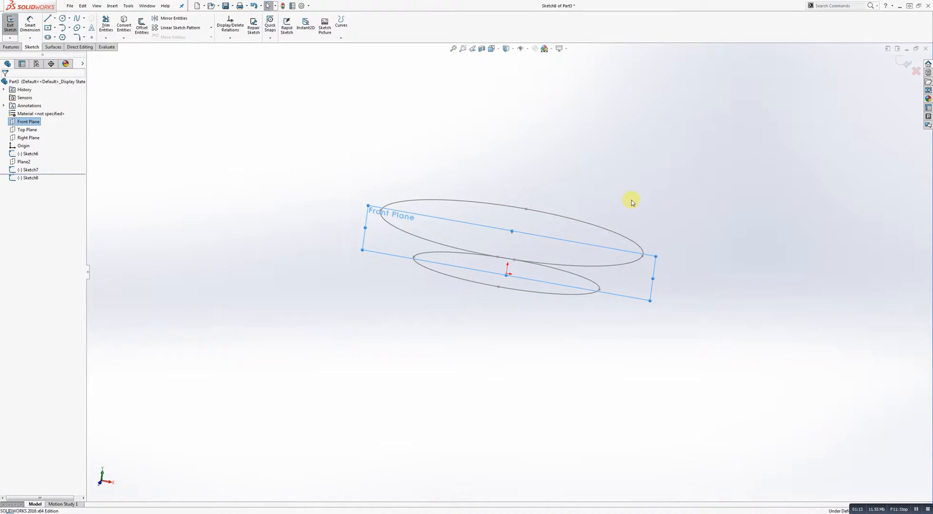
pyautogui.click(729, 237)
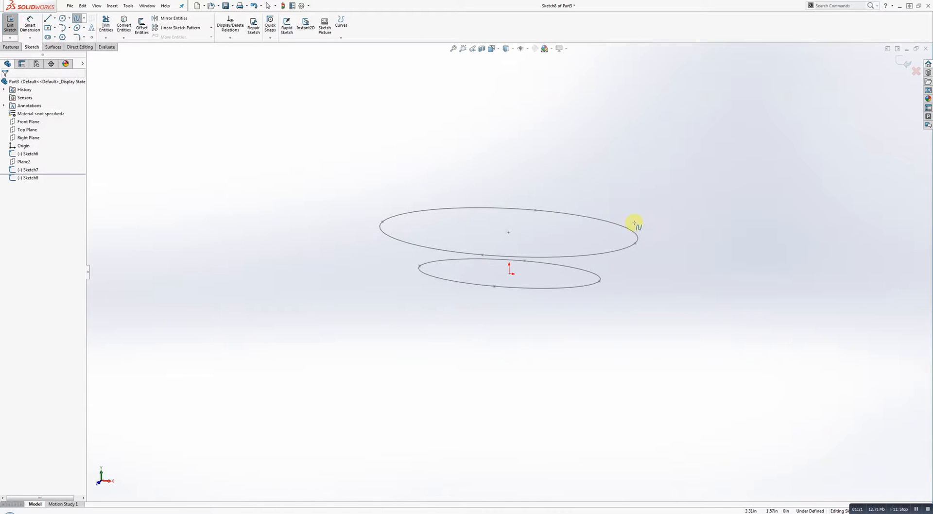
pyautogui.moveTo(627, 250)
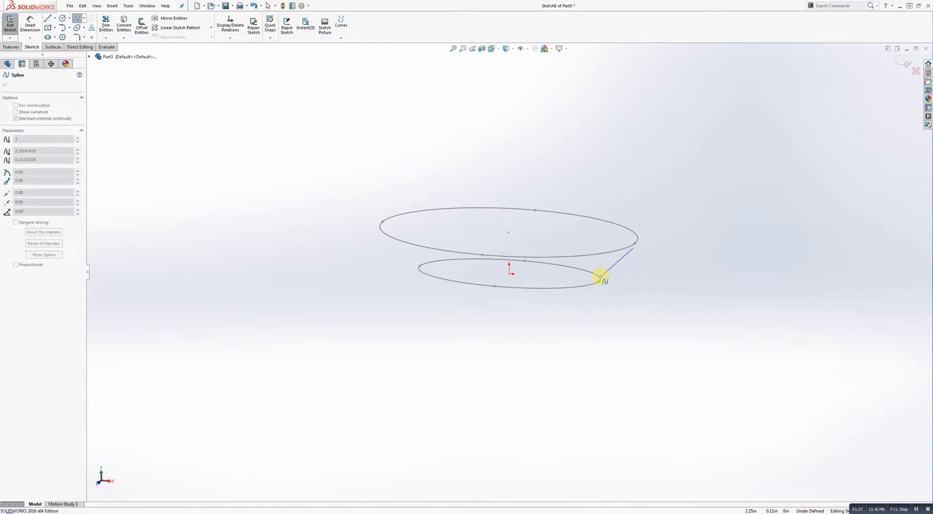
pyautogui.rightClick(601, 276)
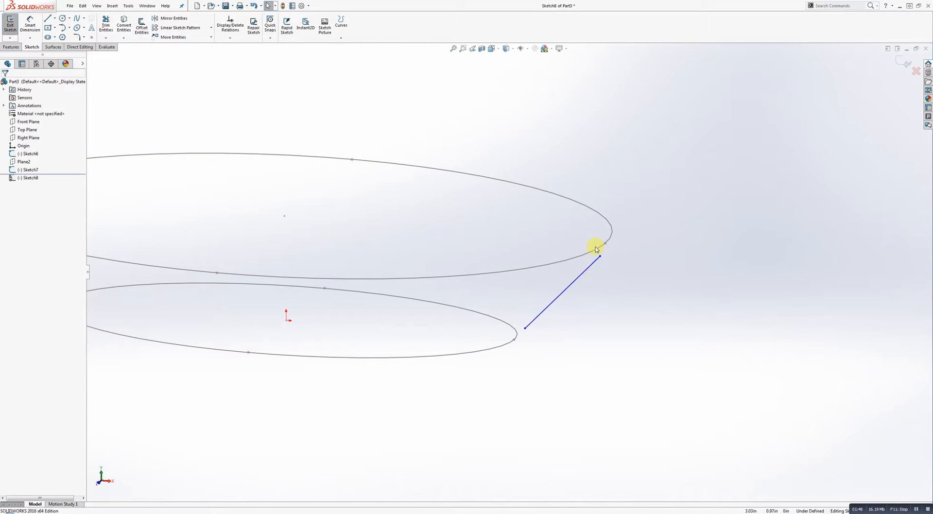
# Pierce the guide curve's upper endpoint onto the large ellipse
pyautogui.click(598, 248)
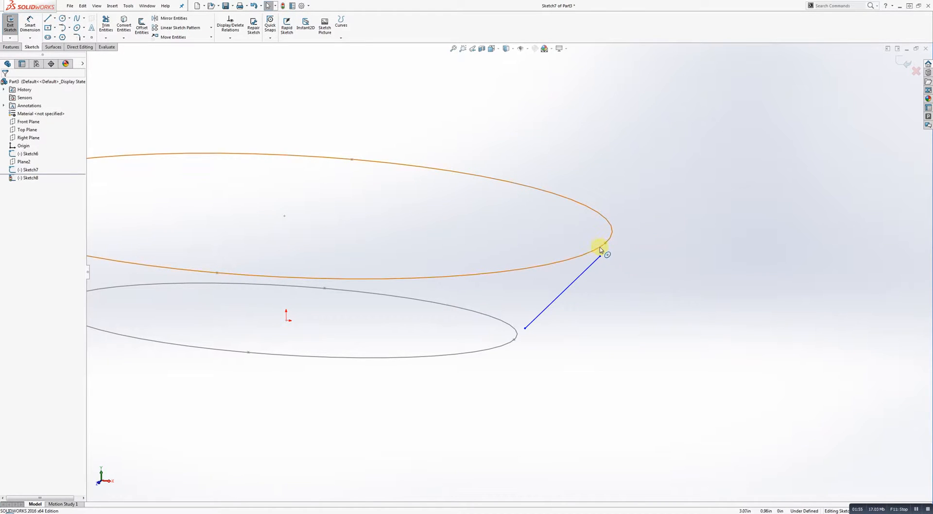
pyautogui.click(599, 250)
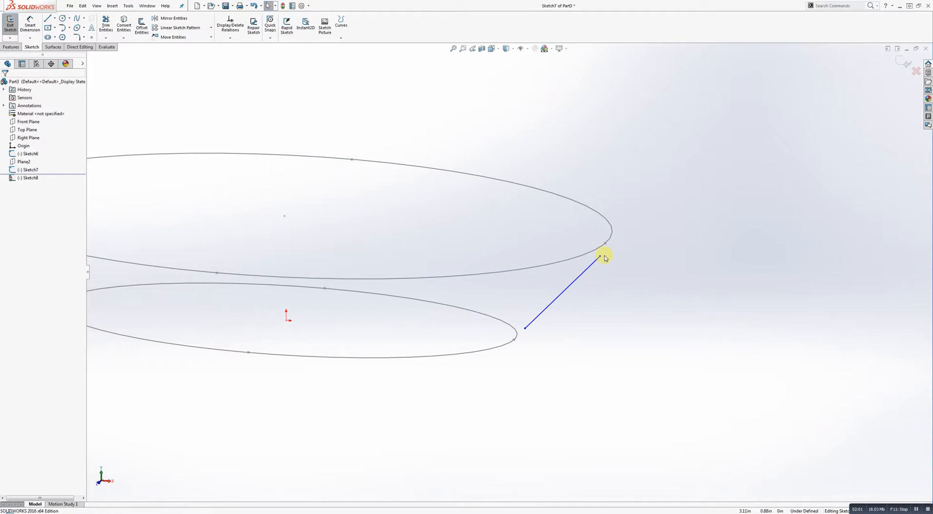
pyautogui.click(599, 256)
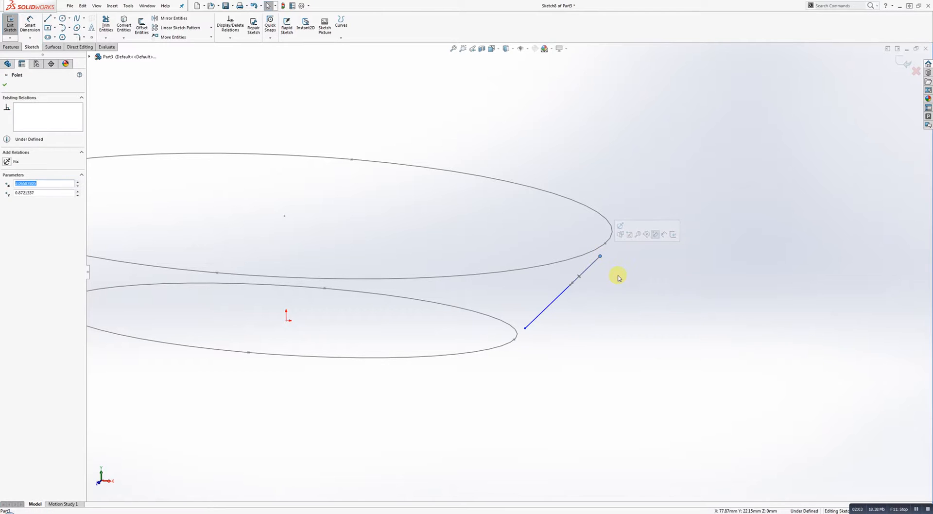
pyautogui.moveTo(617, 273)
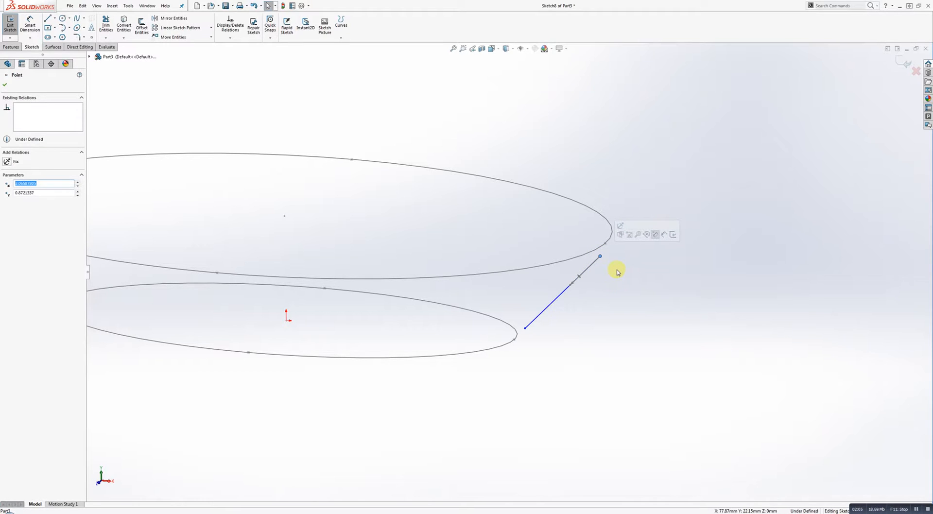
pyautogui.moveTo(604, 275)
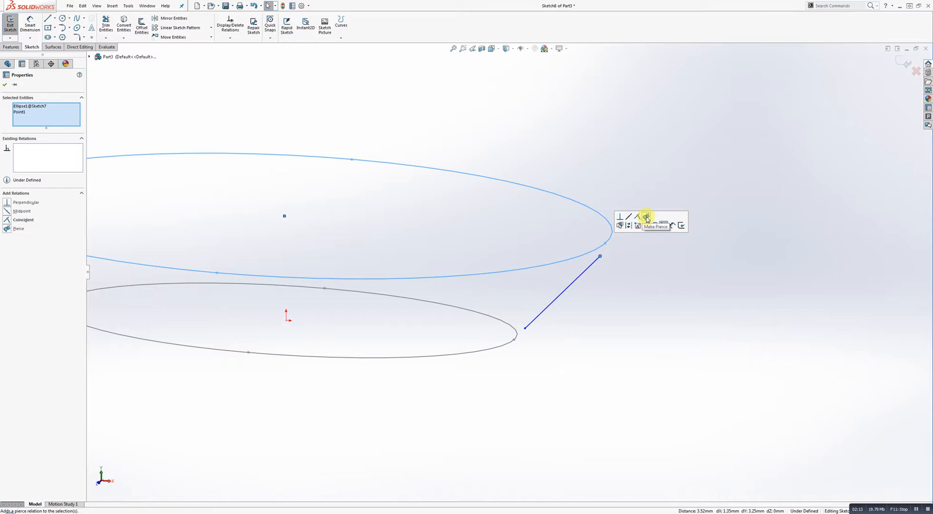
pyautogui.click(645, 217)
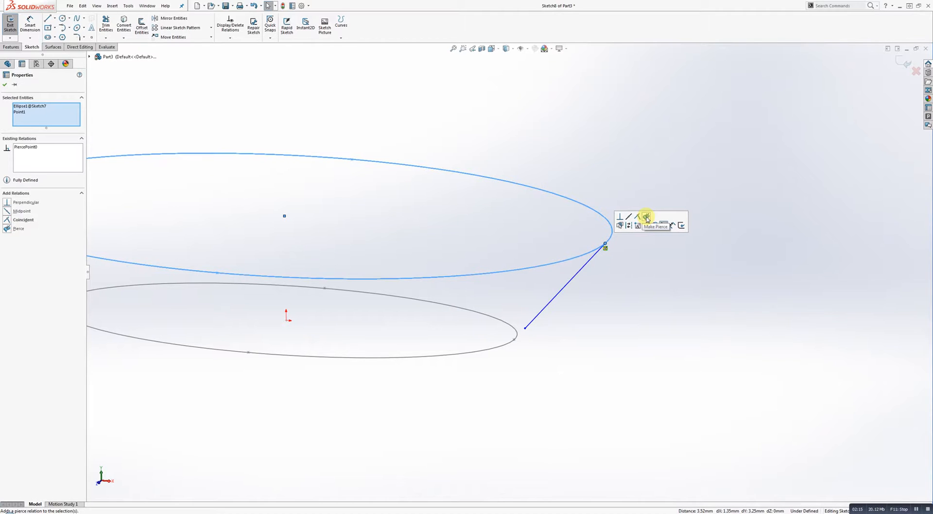
pyautogui.click(637, 217)
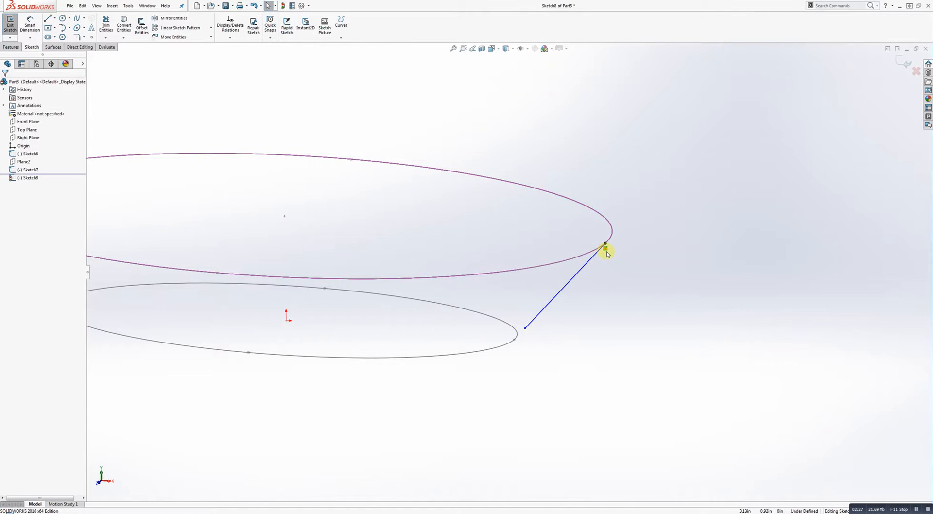
# Attach the lower endpoint and bend the right guide curve into an arc
pyautogui.click(604, 246)
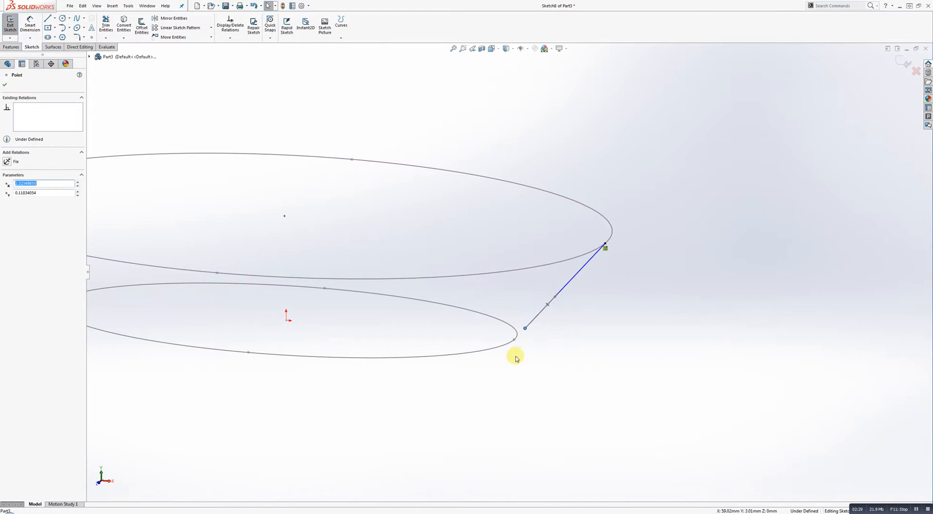
pyautogui.moveTo(522, 341)
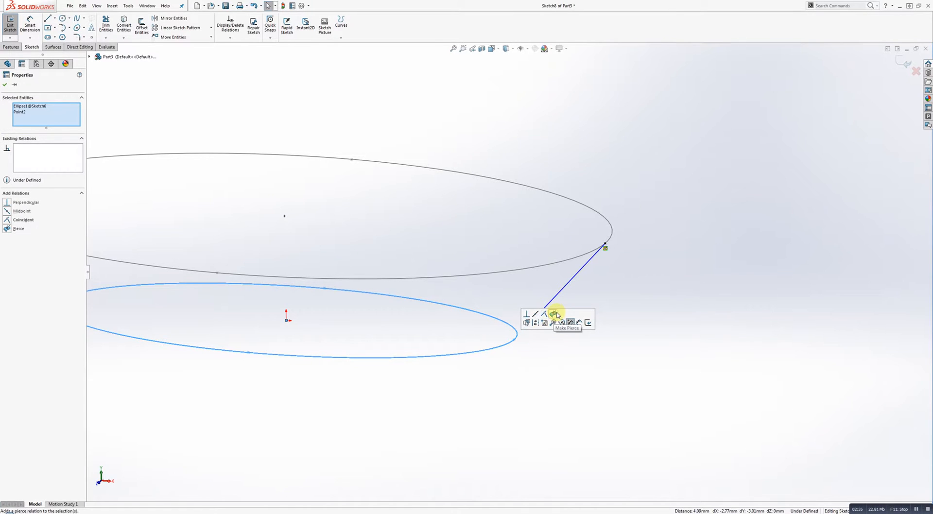
pyautogui.click(558, 317)
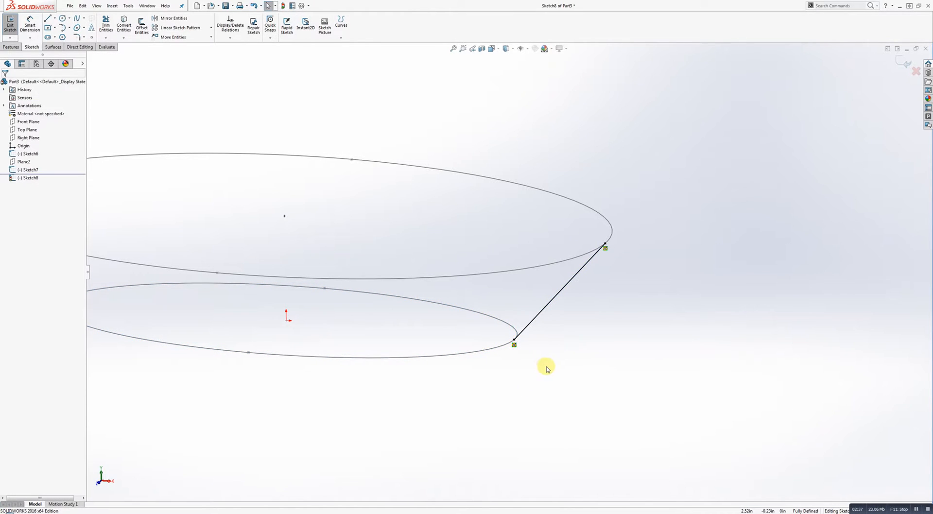
pyautogui.moveTo(557, 325)
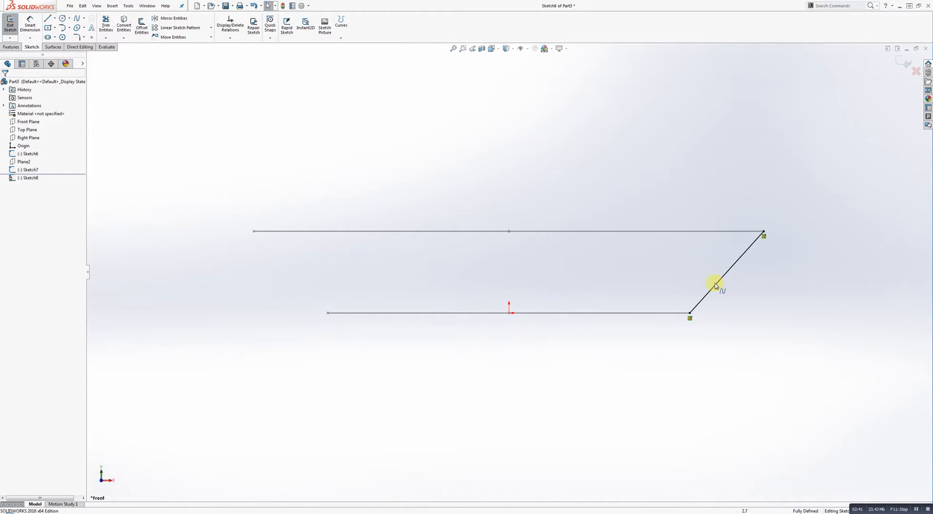
pyautogui.click(711, 289)
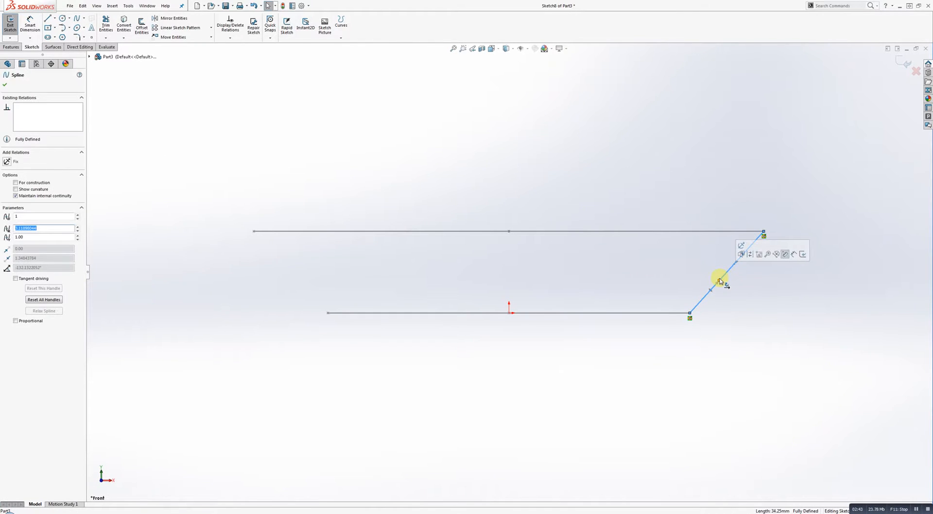
pyautogui.moveTo(720, 280); pyautogui.dragTo(726, 310)
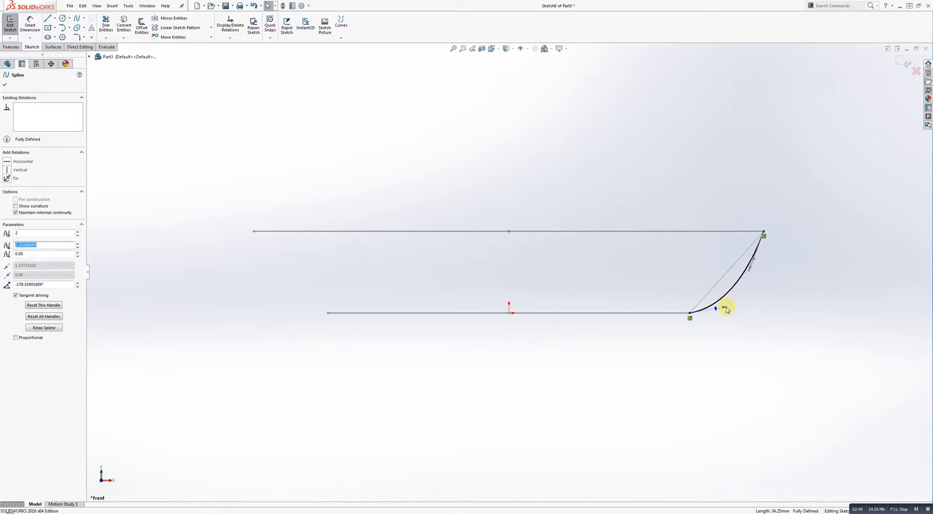
pyautogui.rightClick(725, 308)
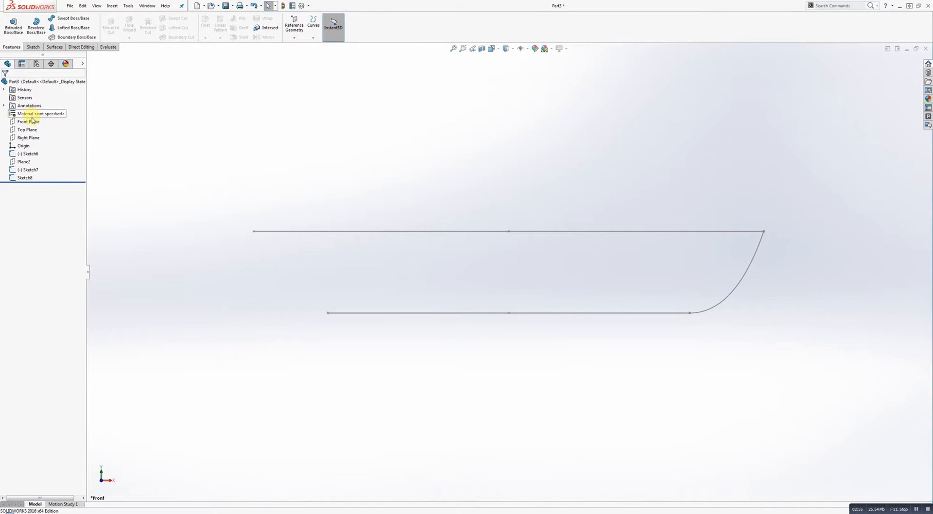
# Draw the left guide on the Front Plane, pierced to both ellipses, horizontal at the bottom, arced
pyautogui.rightClick(26, 121)
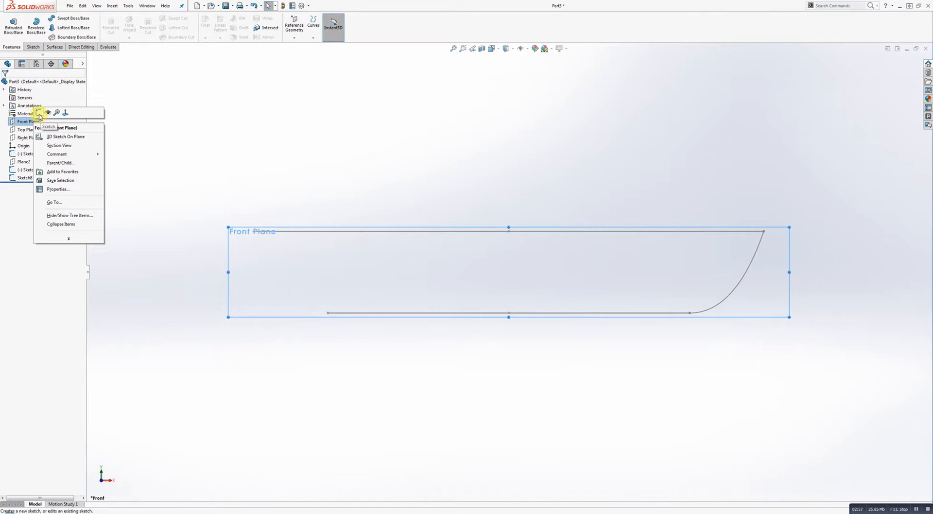
pyautogui.click(48, 127)
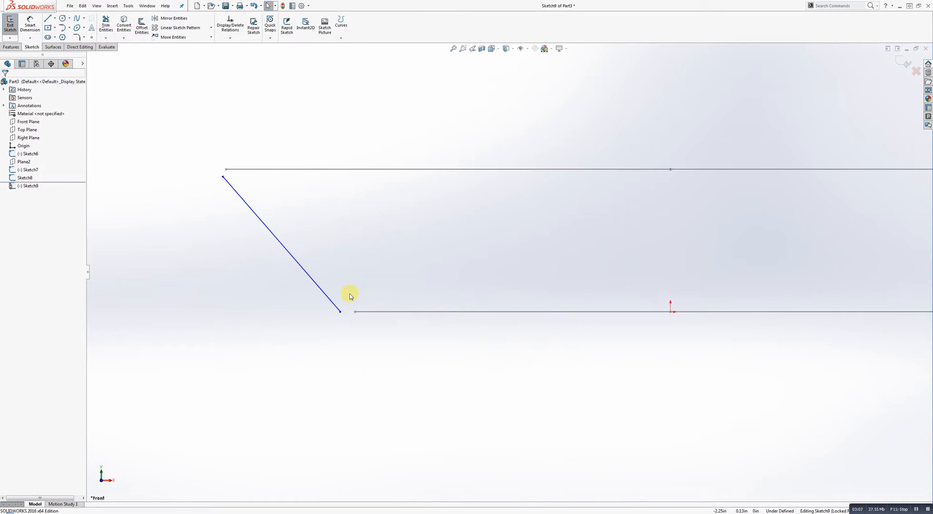
pyautogui.click(339, 311)
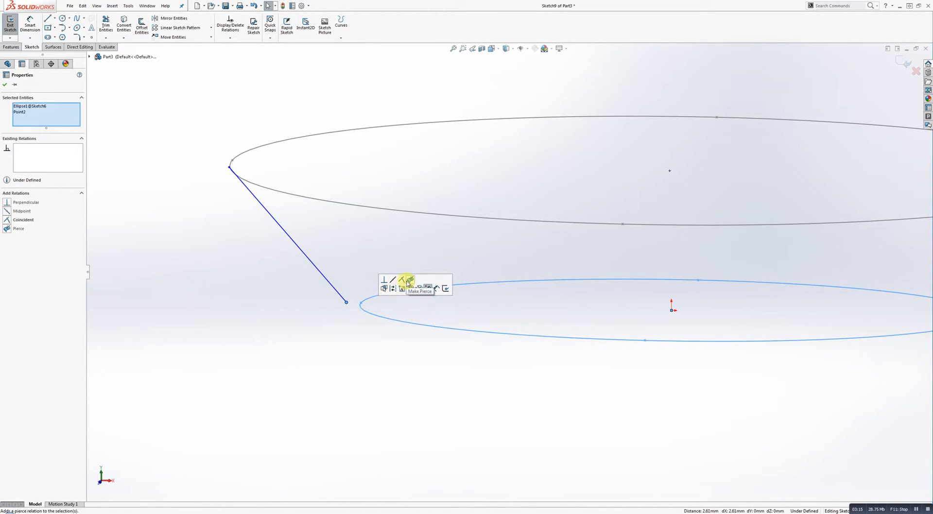
pyautogui.click(408, 284)
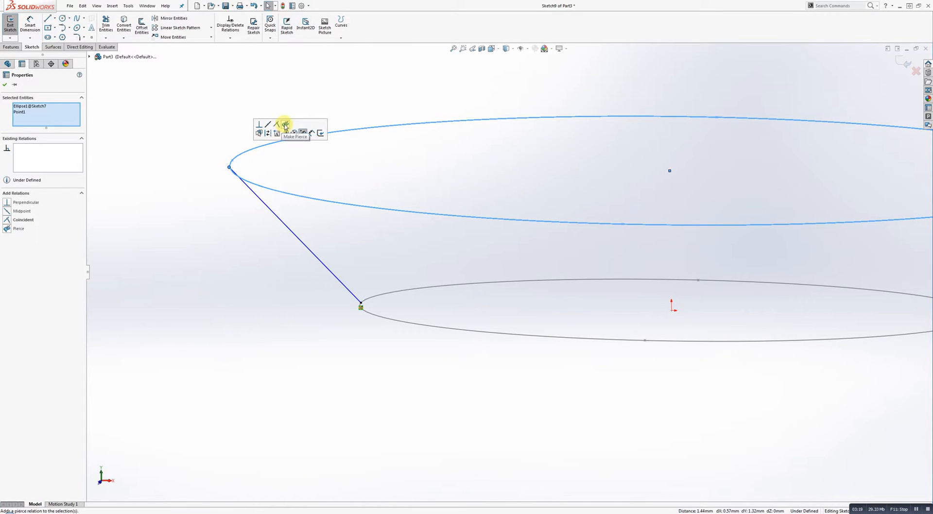
pyautogui.click(277, 127)
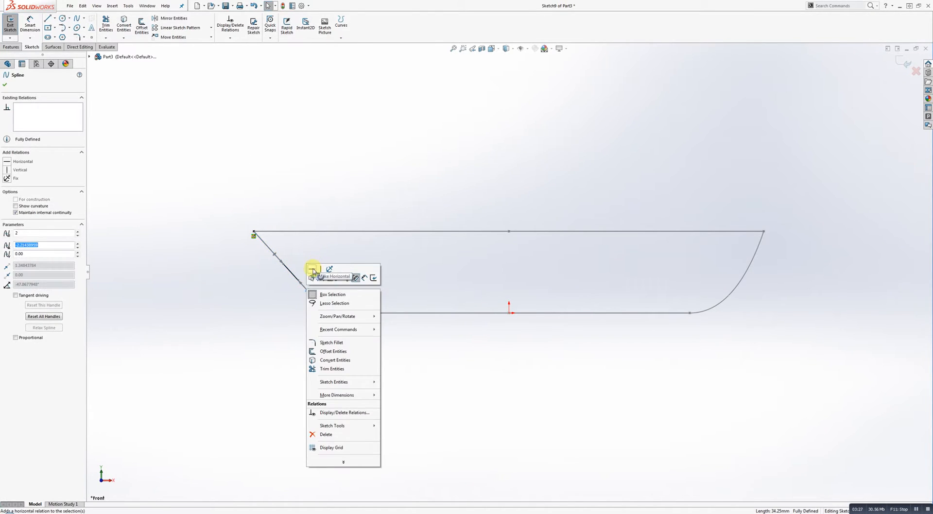
pyautogui.click(312, 277)
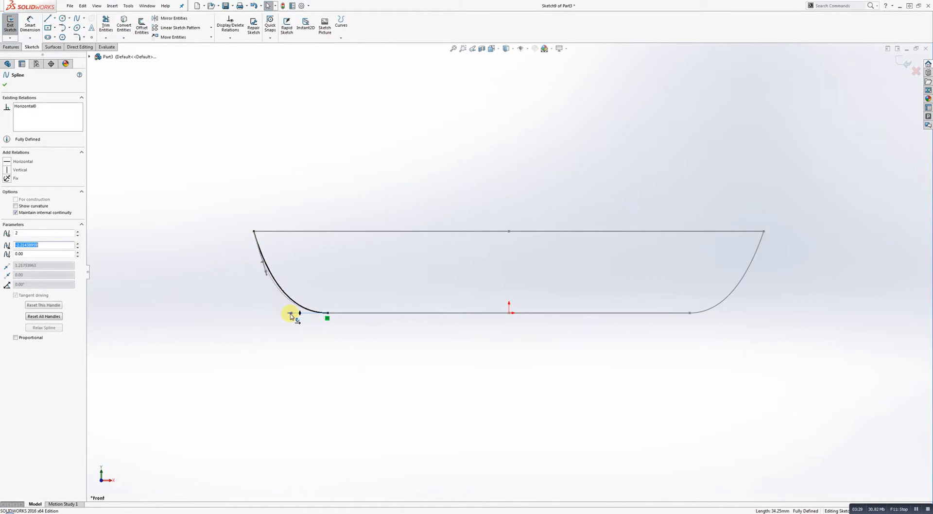
pyautogui.moveTo(292, 314); pyautogui.dragTo(302, 356)
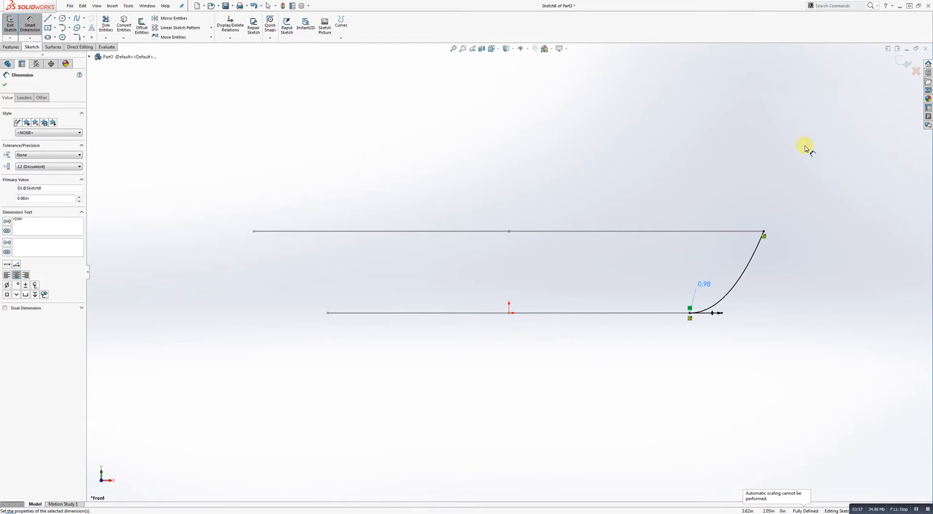
# Confirm the 0.98 dimension on the right spline's tangent handle
pyautogui.click(10, 27)
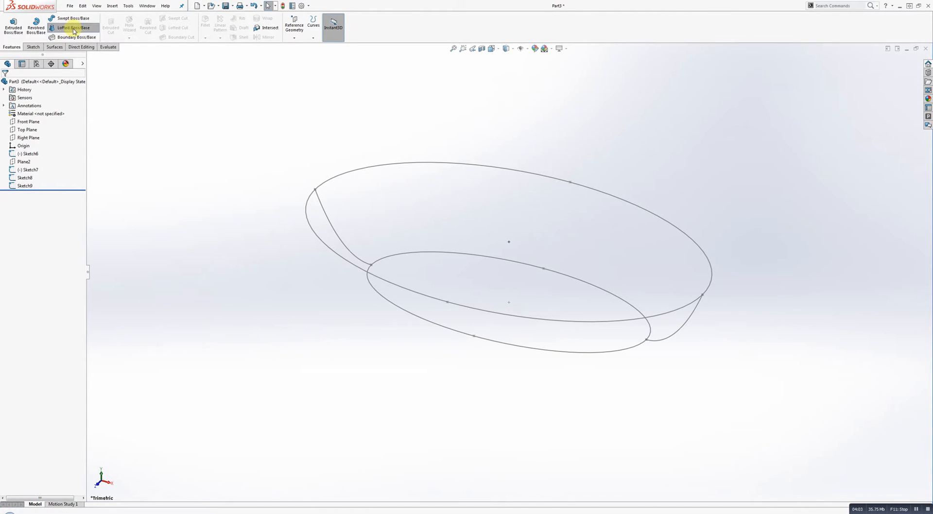
# Loft between Sketch7 and Sketch6, using Sketch8 and Sketch9 as guide curves
pyautogui.click(73, 29)
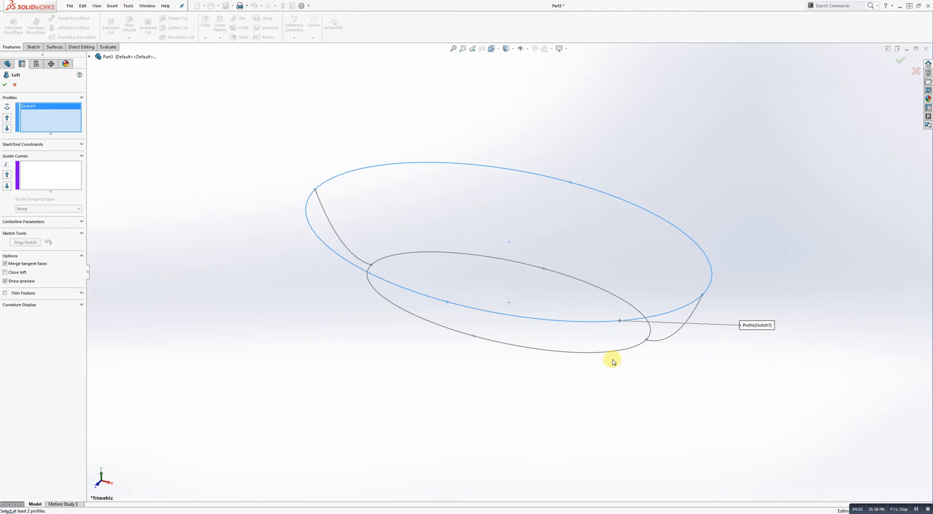
pyautogui.click(616, 350)
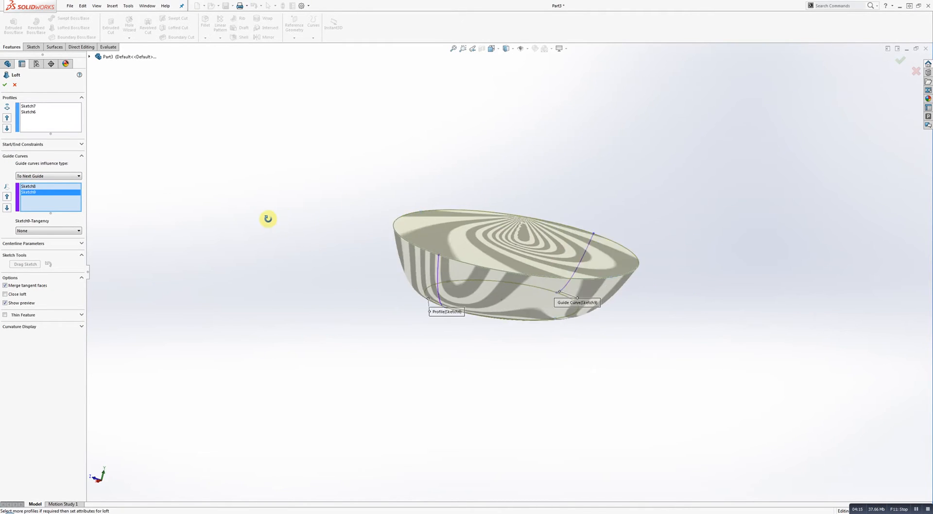
pyautogui.moveTo(268, 219); pyautogui.dragTo(357, 256)
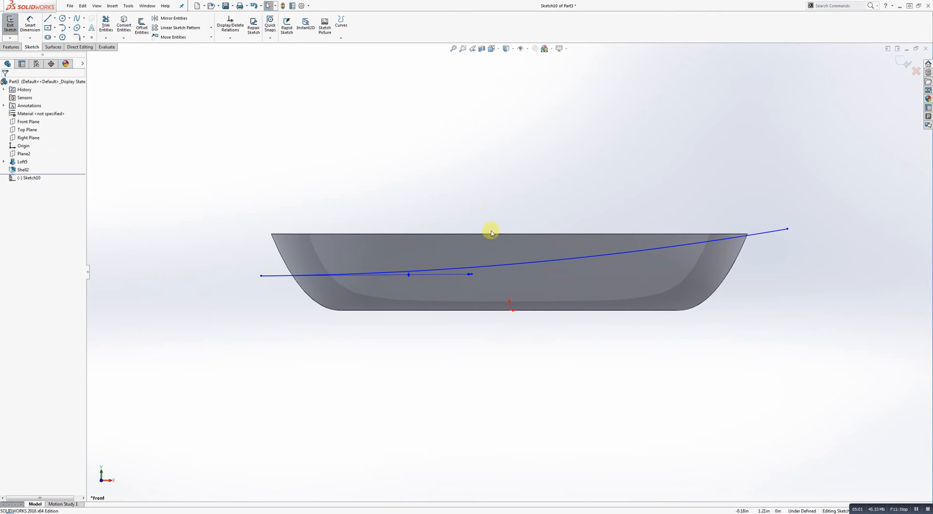
pyautogui.moveTo(248, 148)
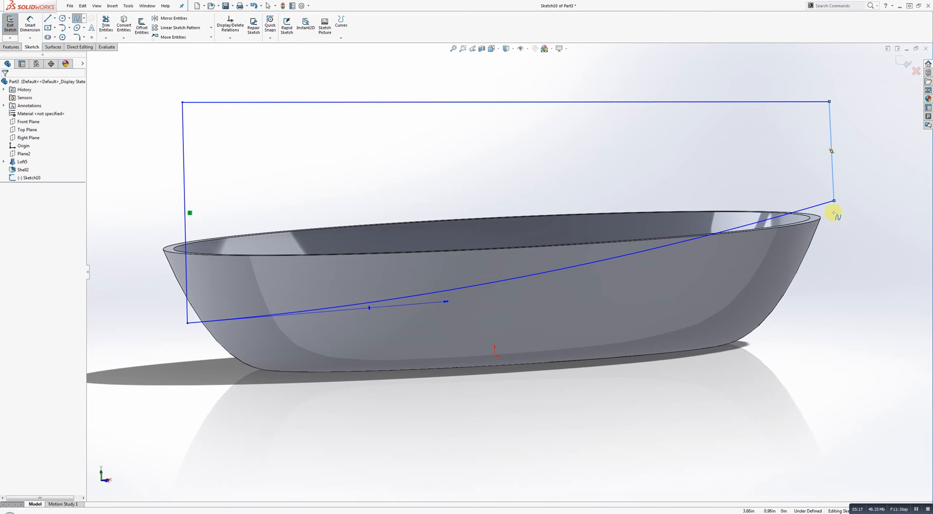
# Close the spline into a profile and cut it Through All to trim the rim
pyautogui.click(10, 25)
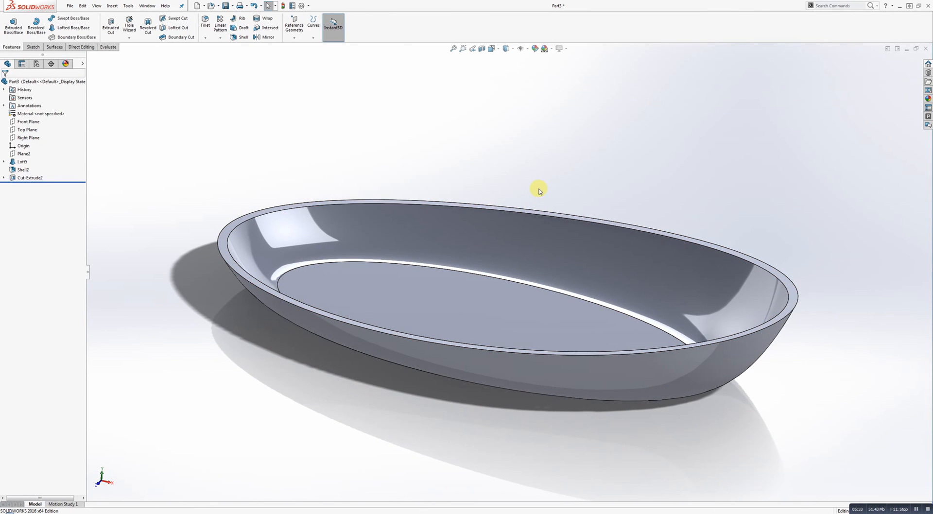
pyautogui.moveTo(500, 173)
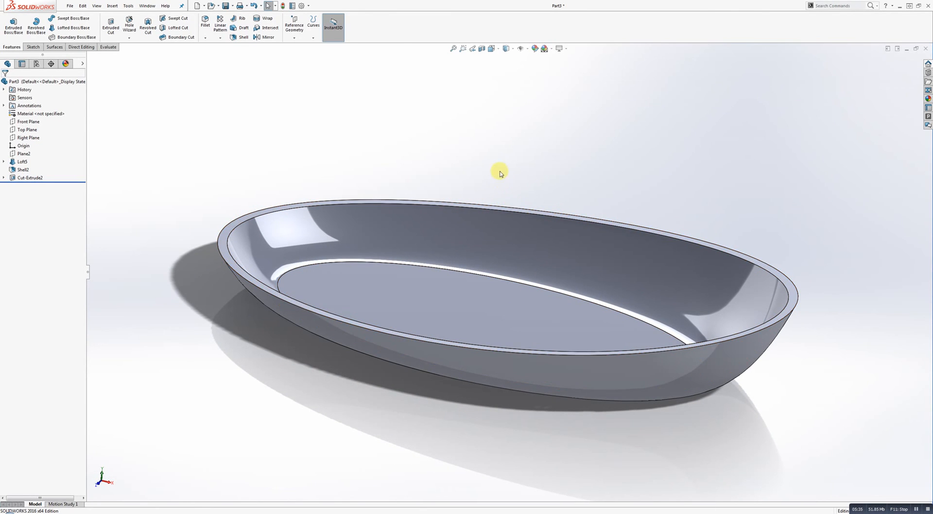
pyautogui.moveTo(498, 165)
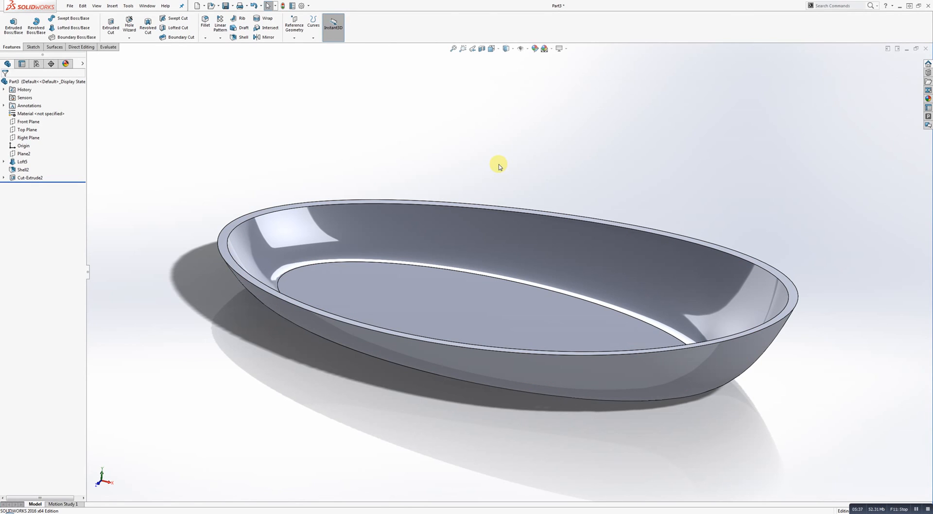
pyautogui.moveTo(502, 152)
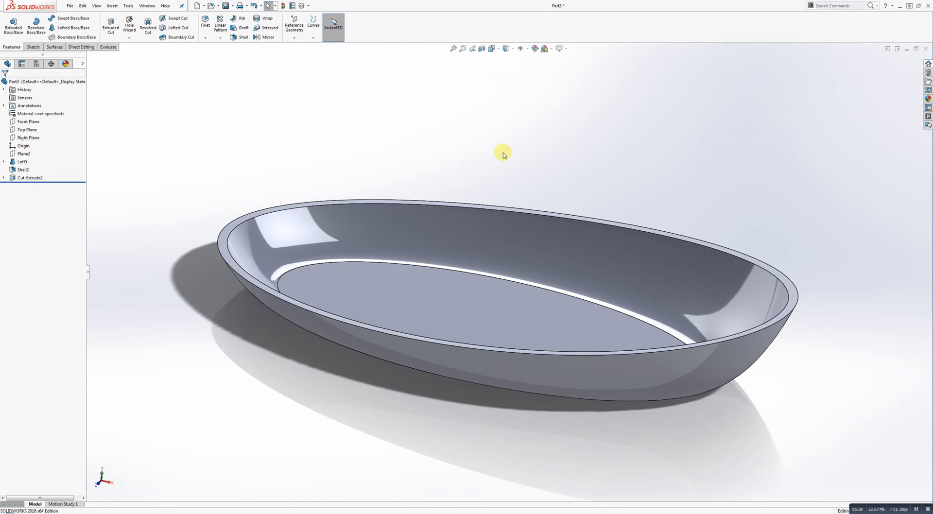
pyautogui.moveTo(498, 149)
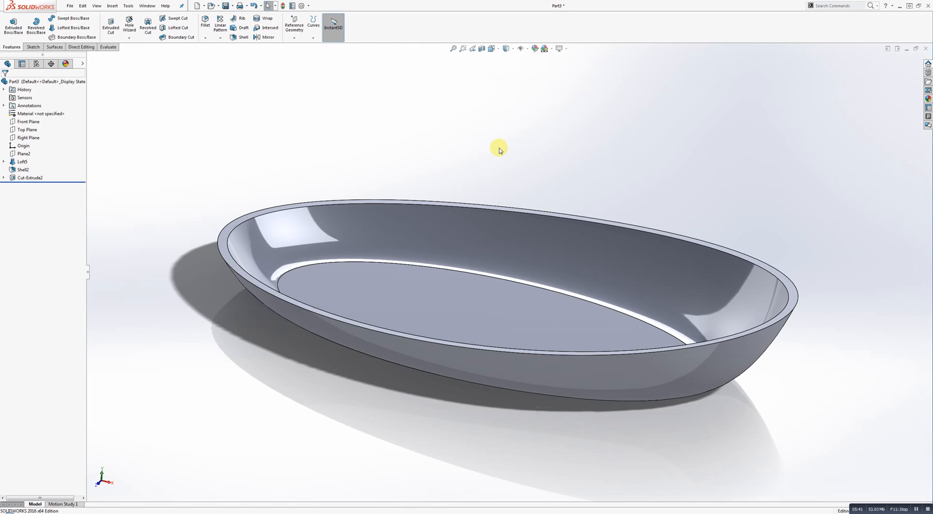
pyautogui.moveTo(505, 142)
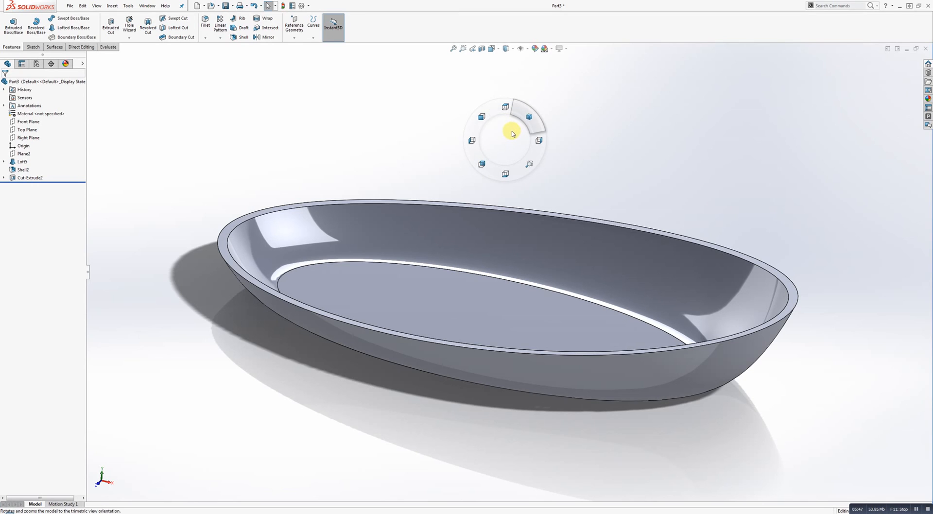
pyautogui.moveTo(506, 107)
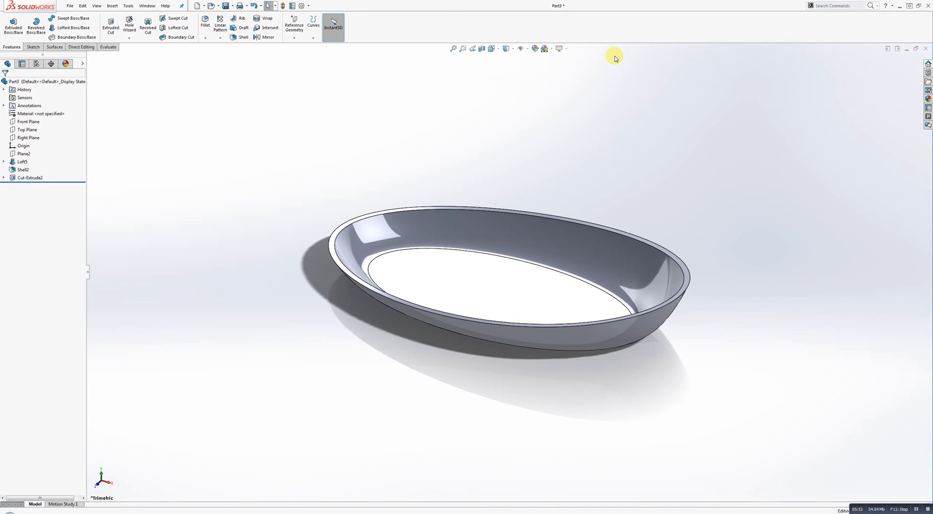
pyautogui.moveTo(680, 108)
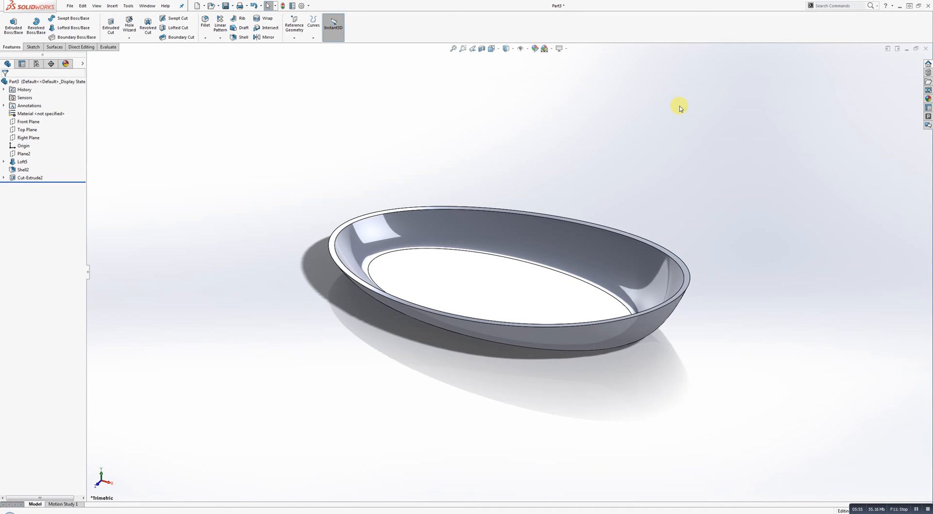